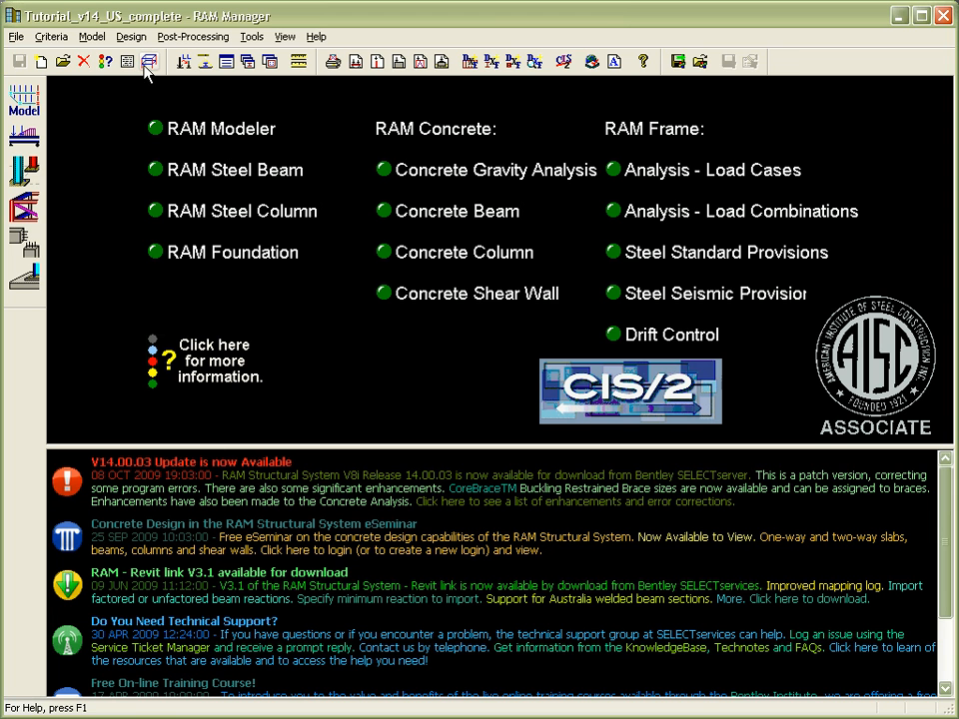
# Step: Launch RAM 3D Viewer from RAM Manager to display the tutorial building model
pyautogui.click(150, 60)
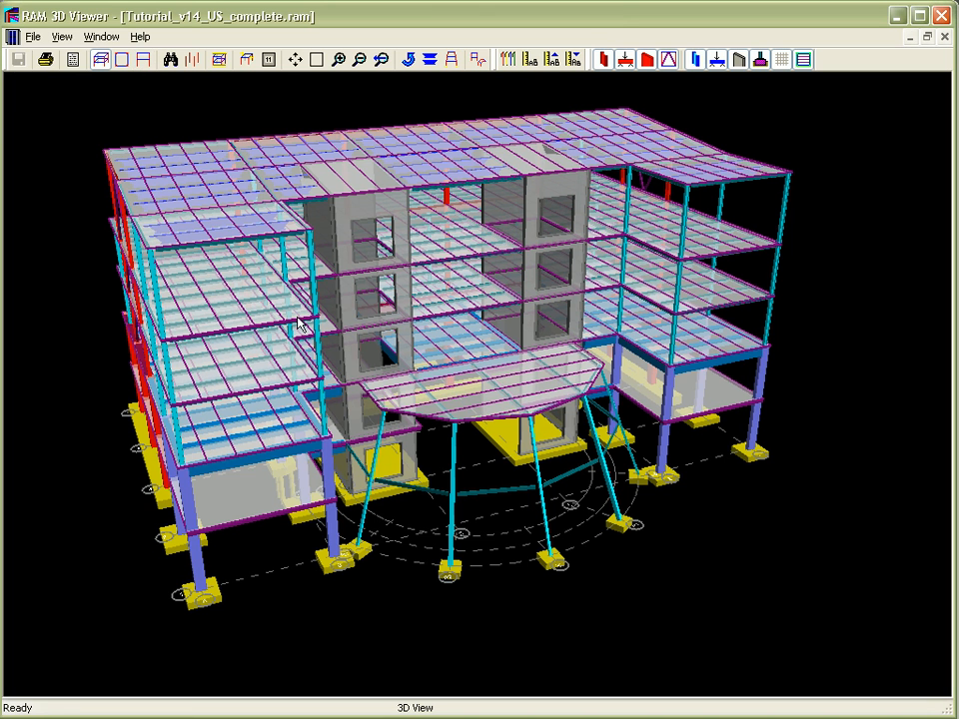
pyautogui.moveTo(267, 403)
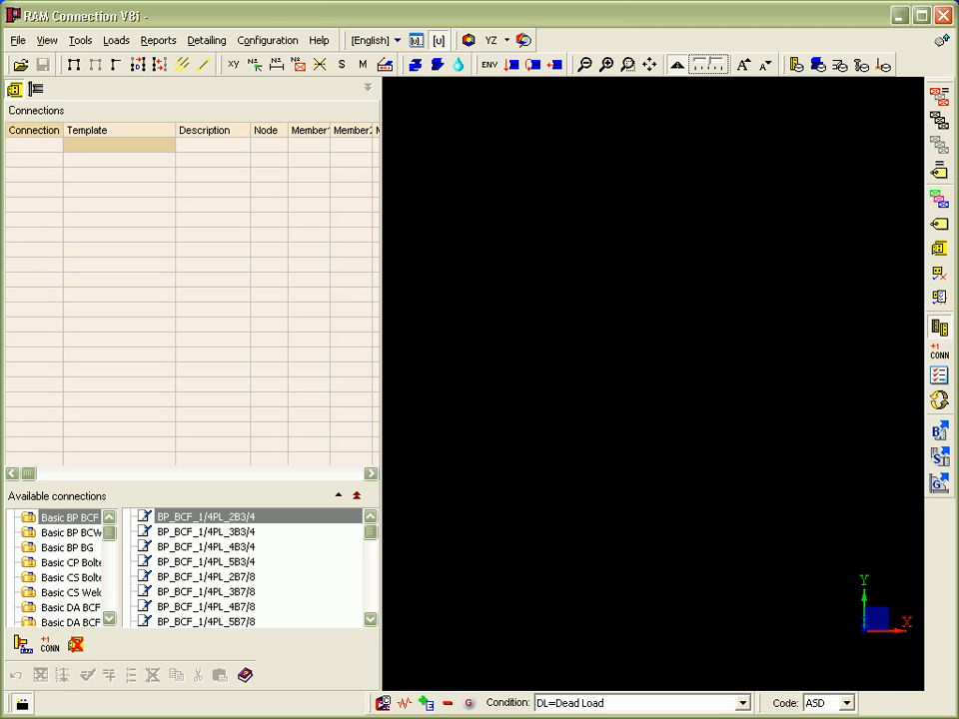
# Step: Open the Tutorial_v14_US_complete.rss model so its structural frame is displayed
pyautogui.click(18, 40)
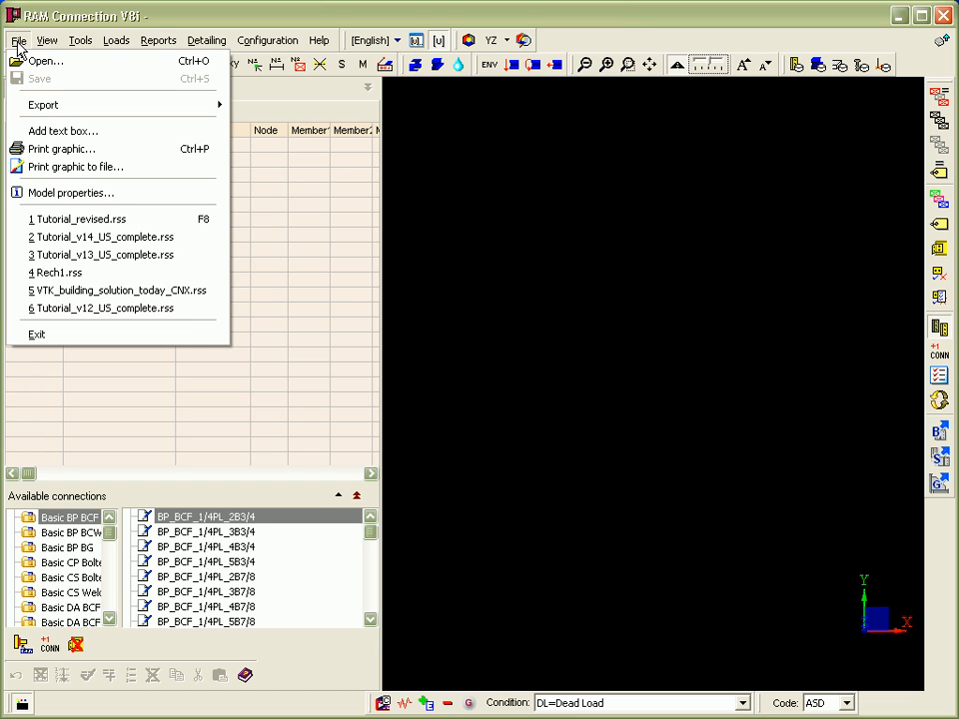
pyautogui.click(44, 60)
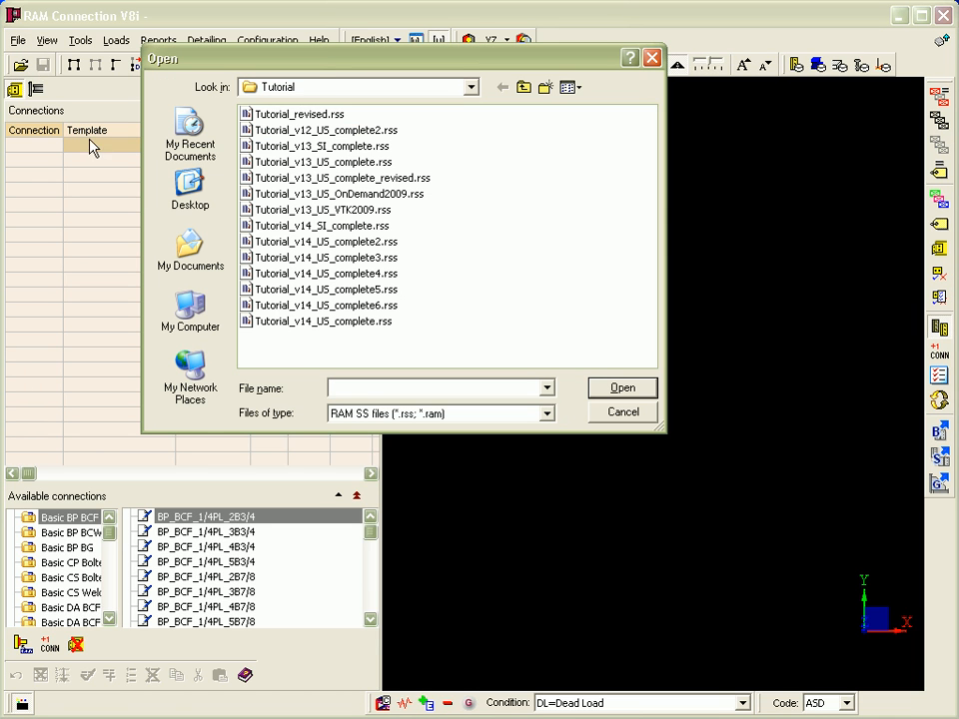
pyautogui.click(324, 320)
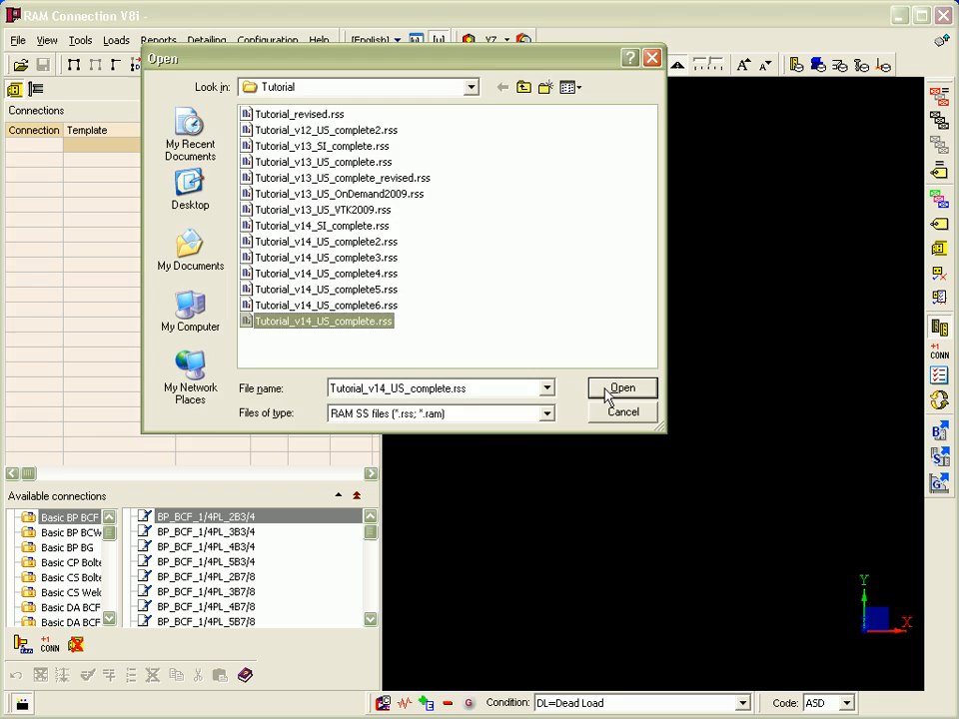
pyautogui.click(623, 387)
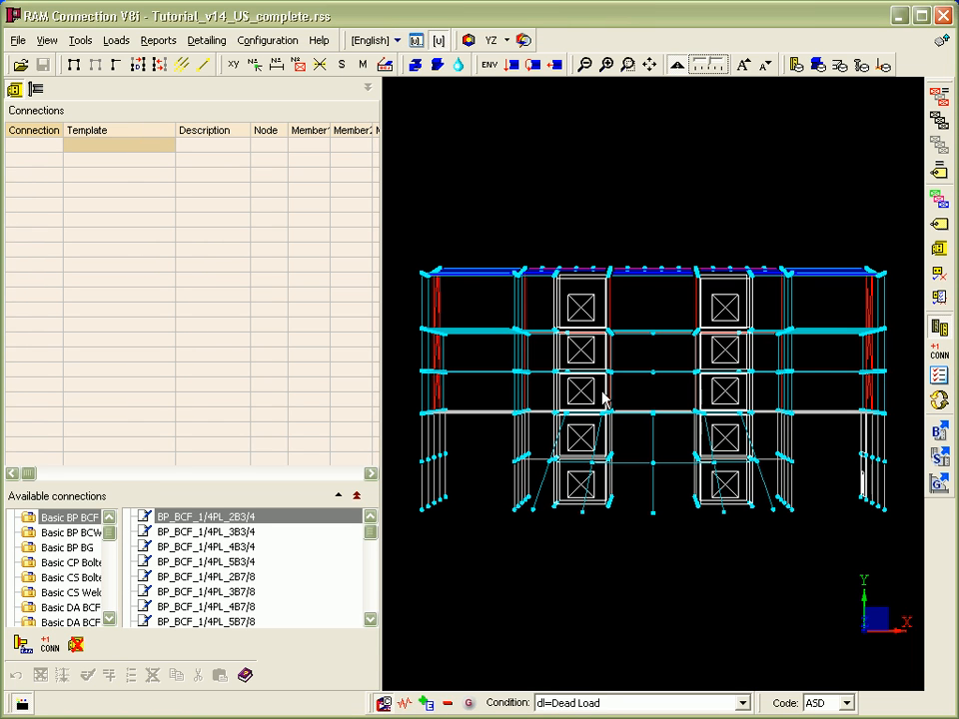
# Step: Load the RAM Frame steel provision combinations, browse the load conditions, and set the code to LRFD
pyautogui.click(116, 39)
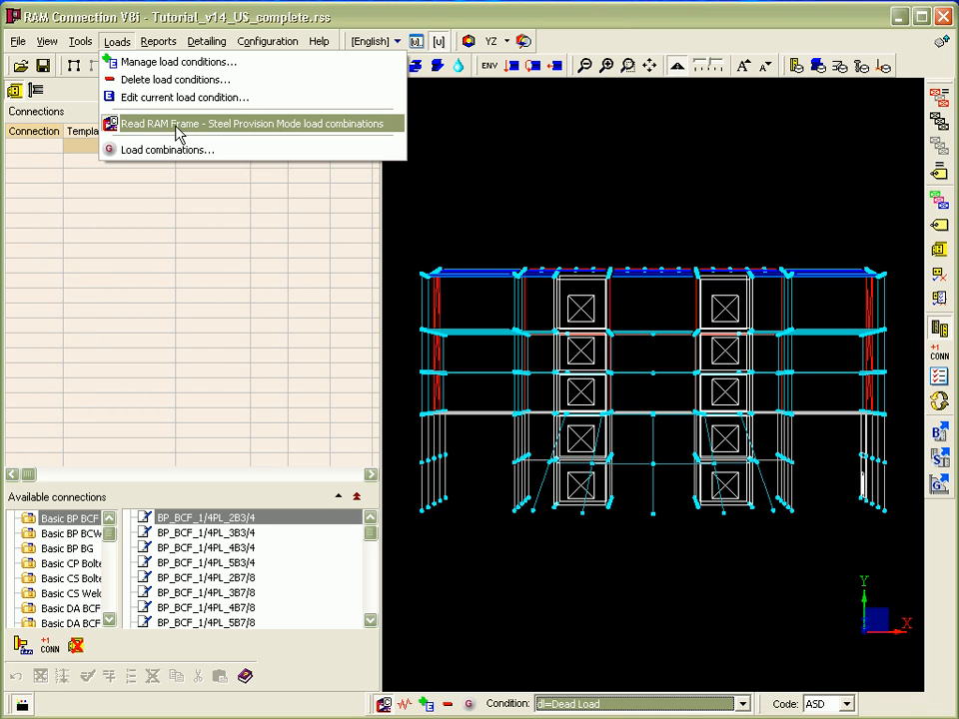
pyautogui.moveTo(118, 42)
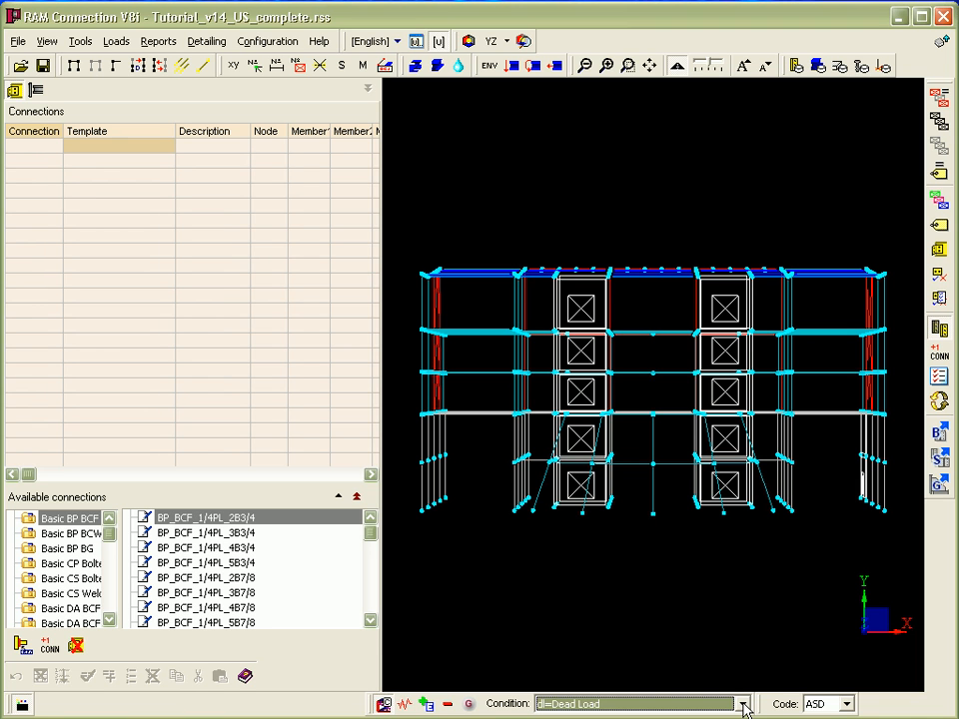
pyautogui.click(743, 703)
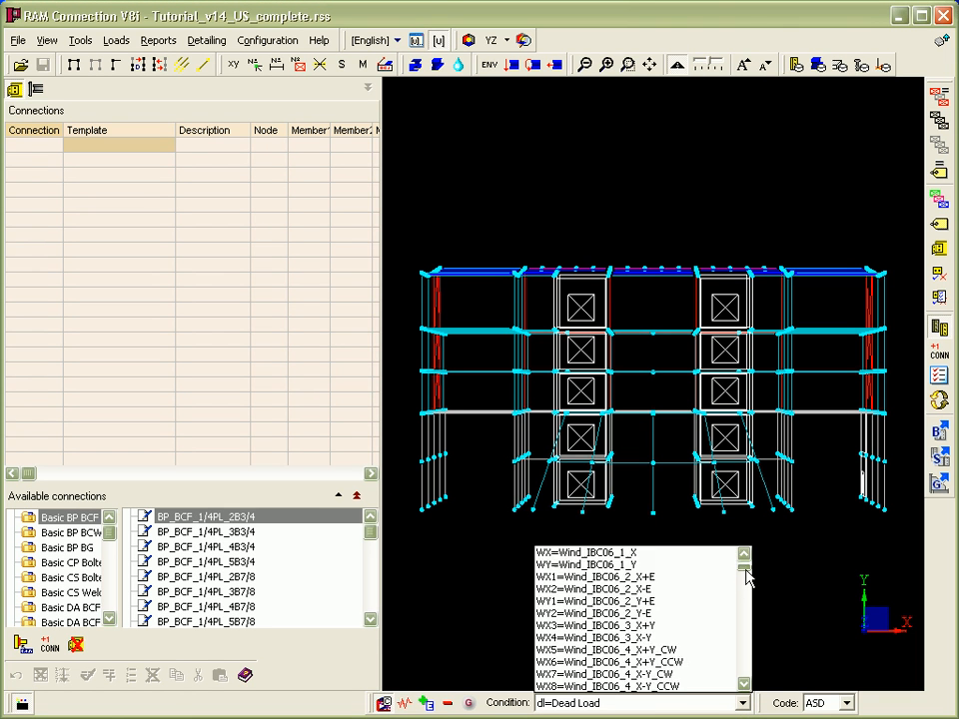
pyautogui.scroll(-3)
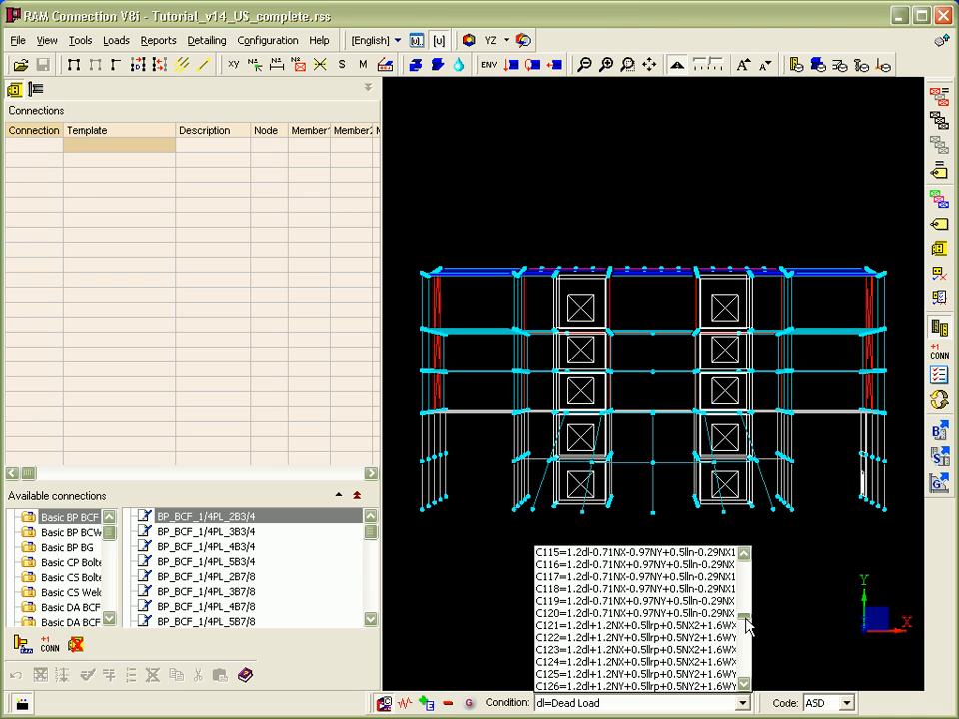
pyautogui.click(743, 703)
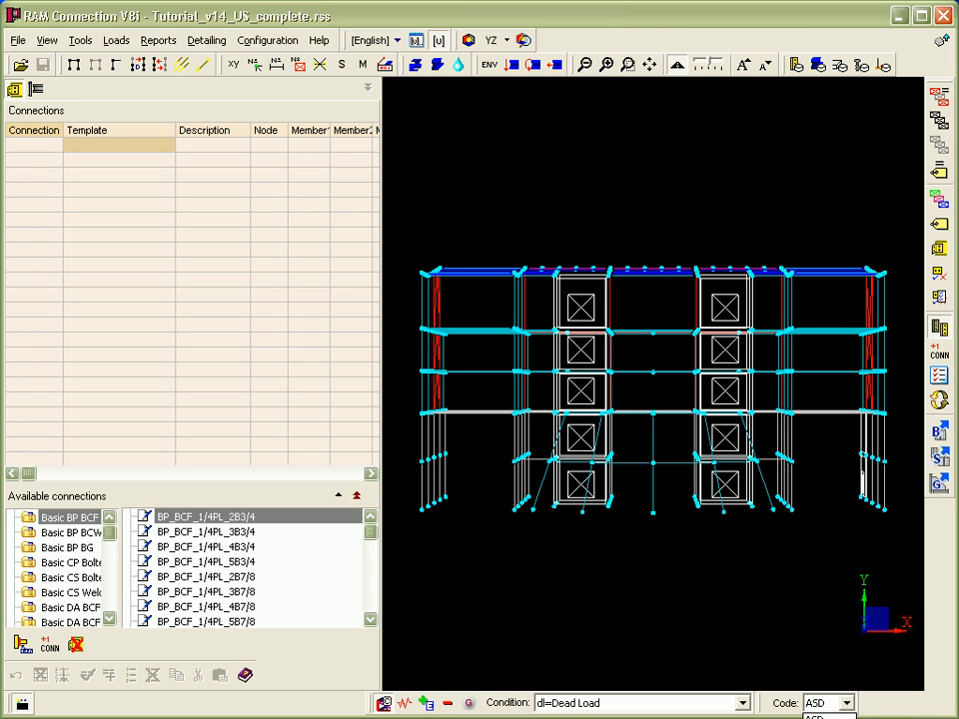
pyautogui.click(845, 703)
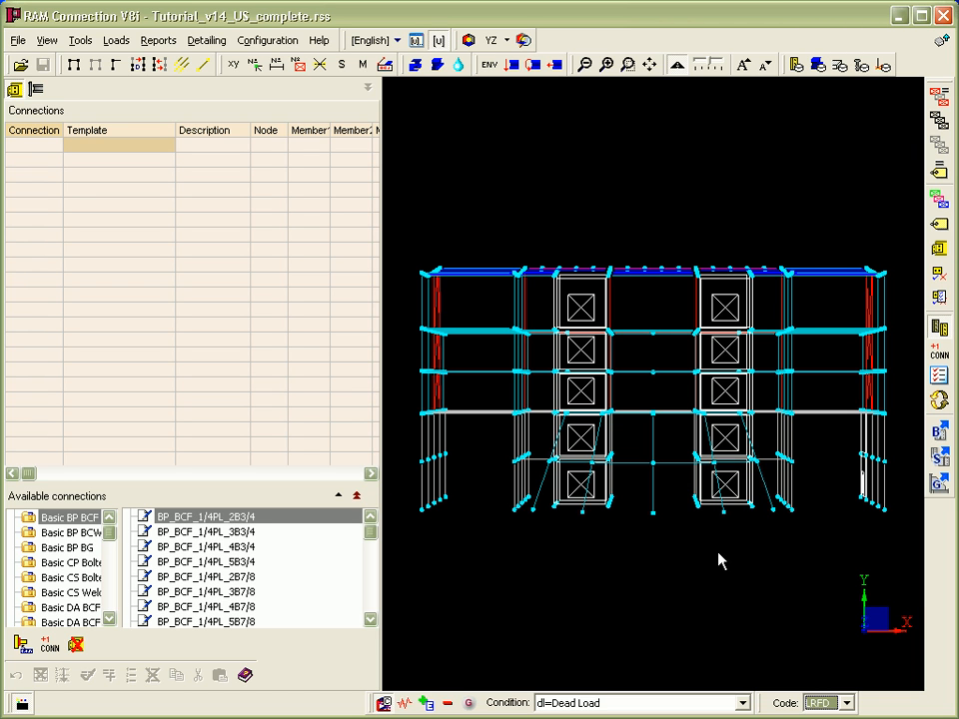
# Step: Orbit the building model around and back toward the front elevation of the braced frame
pyautogui.moveTo(719, 559); pyautogui.dragTo(649, 549)
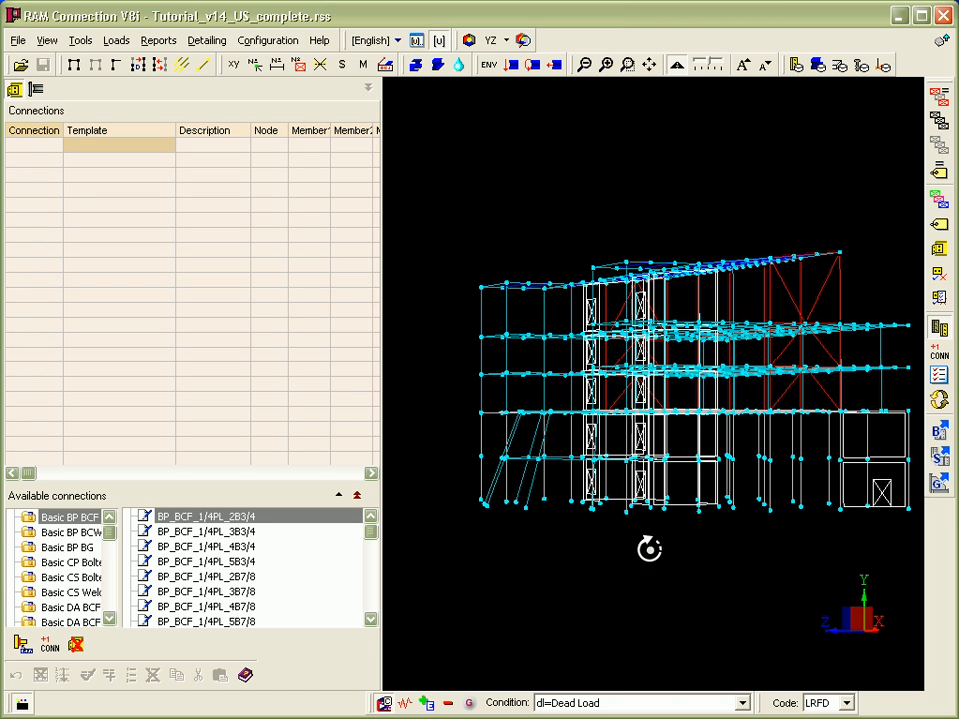
pyautogui.moveTo(651, 547); pyautogui.dragTo(583, 551)
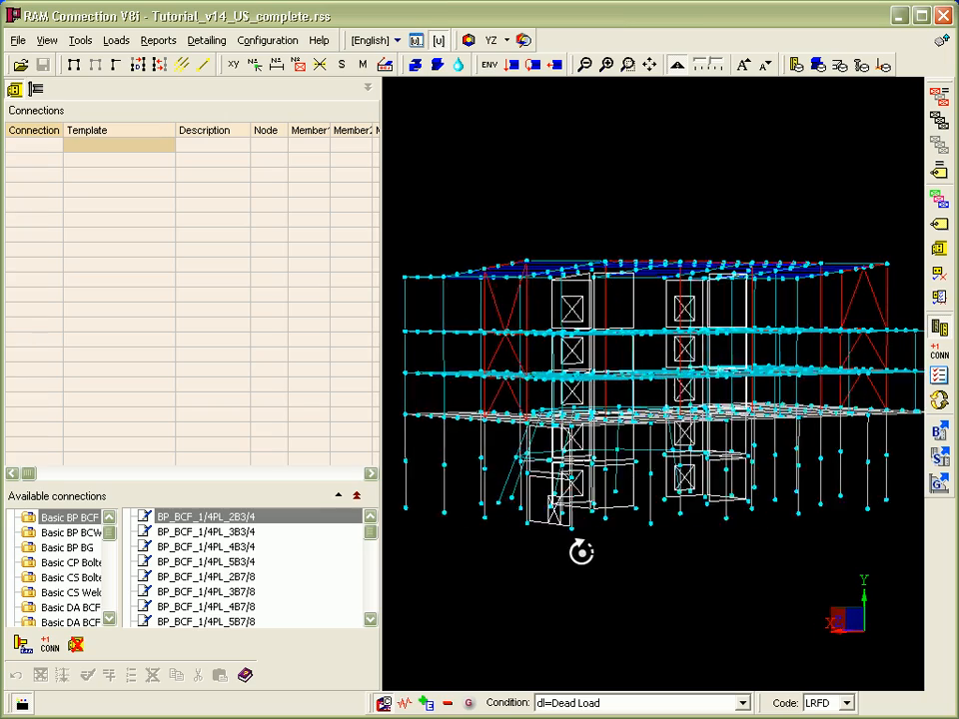
pyautogui.moveTo(582, 552); pyautogui.dragTo(644, 531)
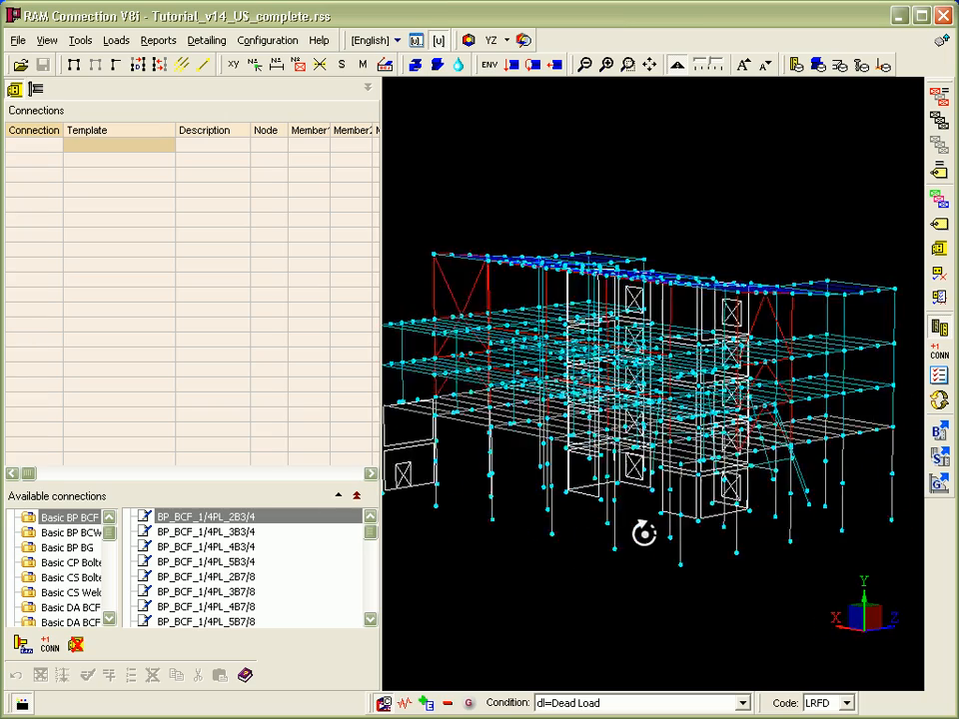
pyautogui.moveTo(643, 531); pyautogui.dragTo(511, 523)
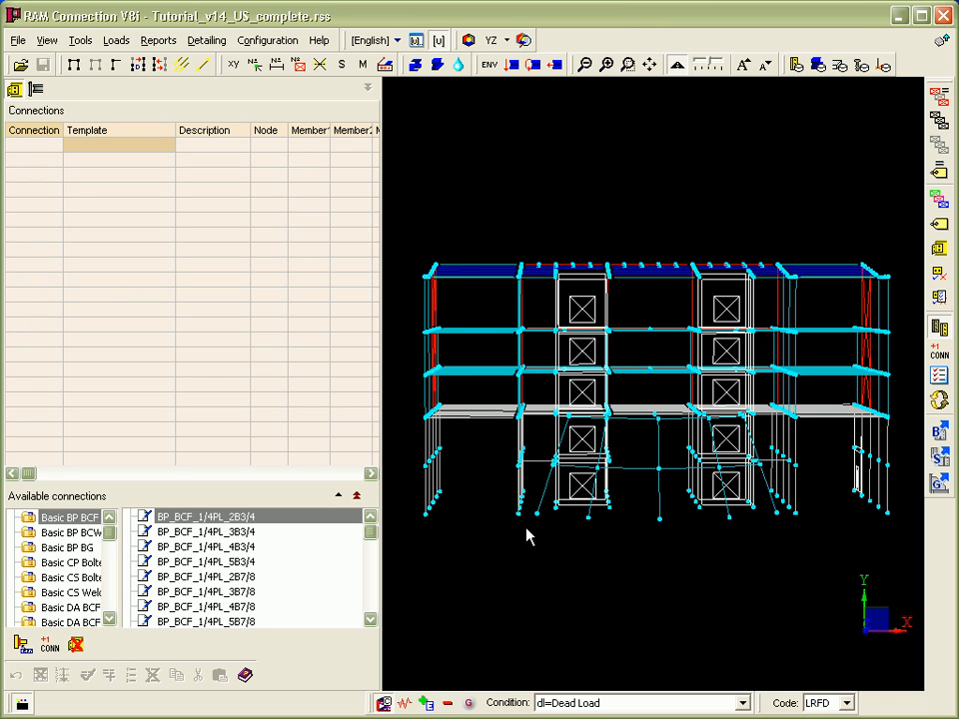
pyautogui.moveTo(410, 267)
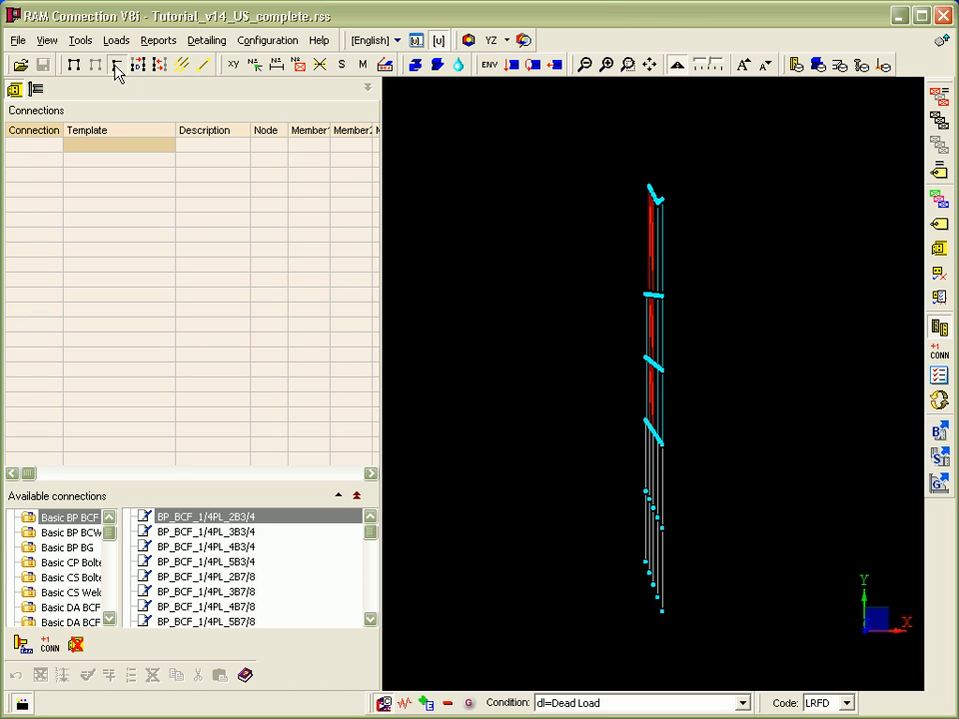
# Step: Select the three chevron brace joints in elevation, assign CVR_CBF gussets, and pick connection 2 for review
pyautogui.click(503, 40)
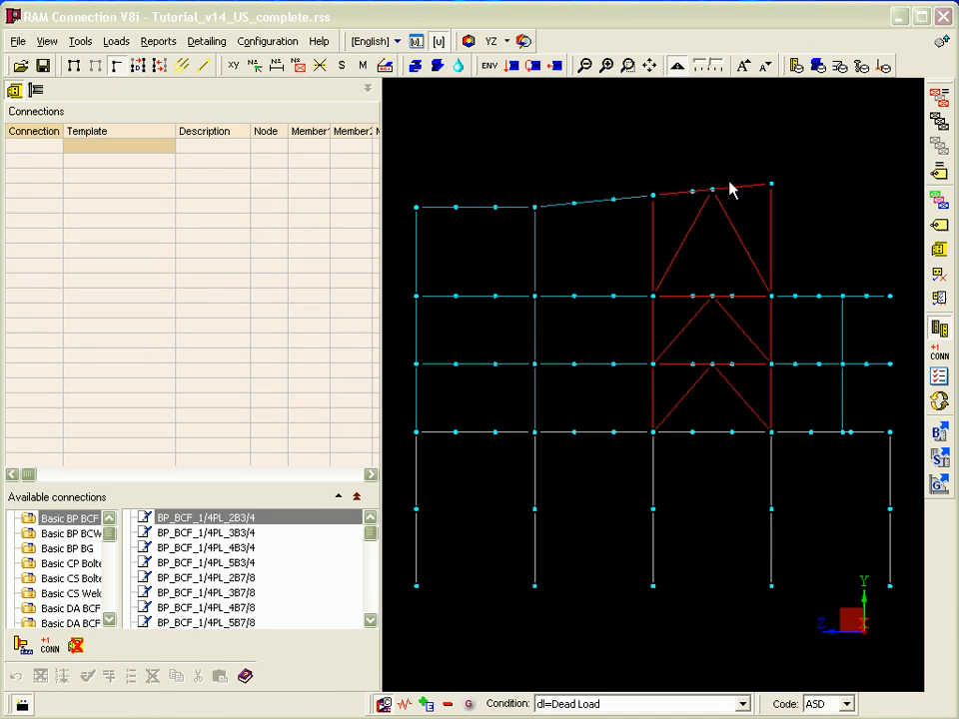
pyautogui.moveTo(719, 188)
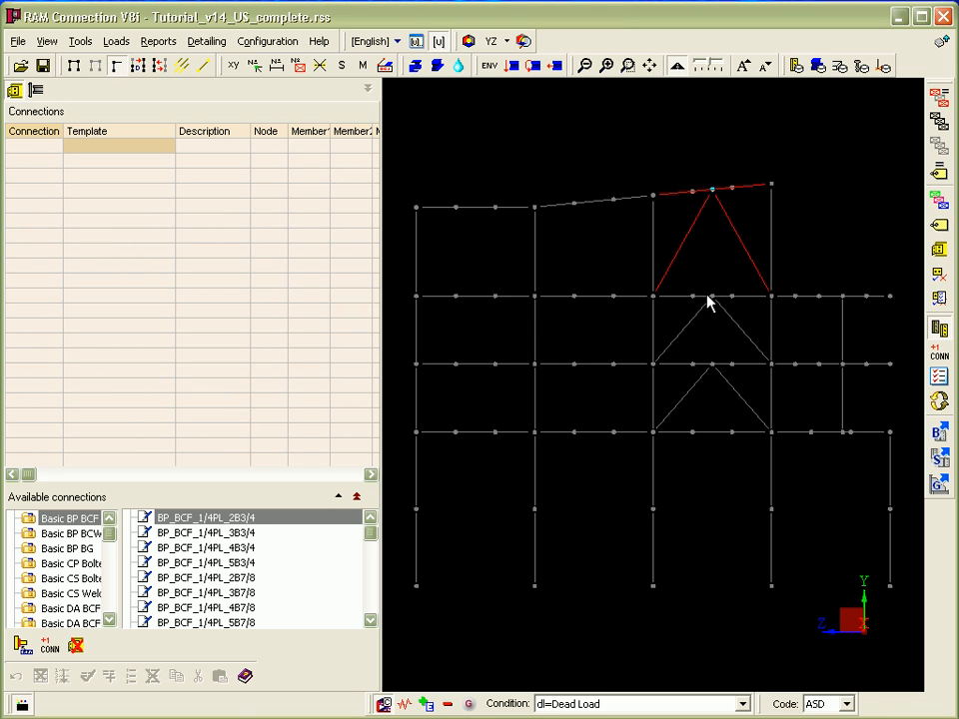
pyautogui.click(711, 299)
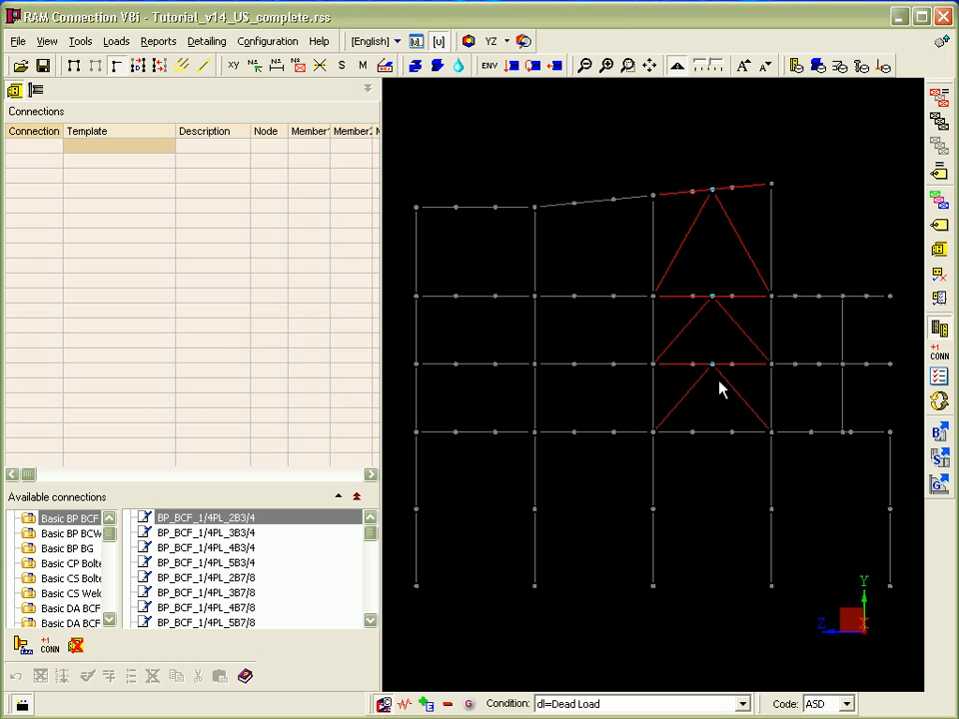
pyautogui.click(939, 485)
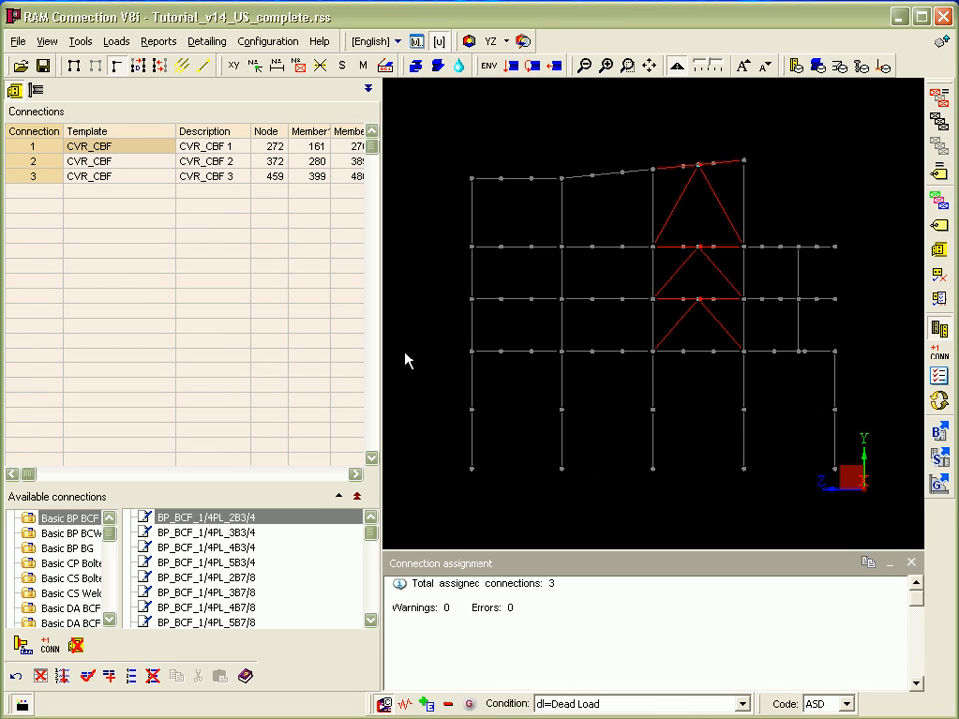
pyautogui.moveTo(729, 256)
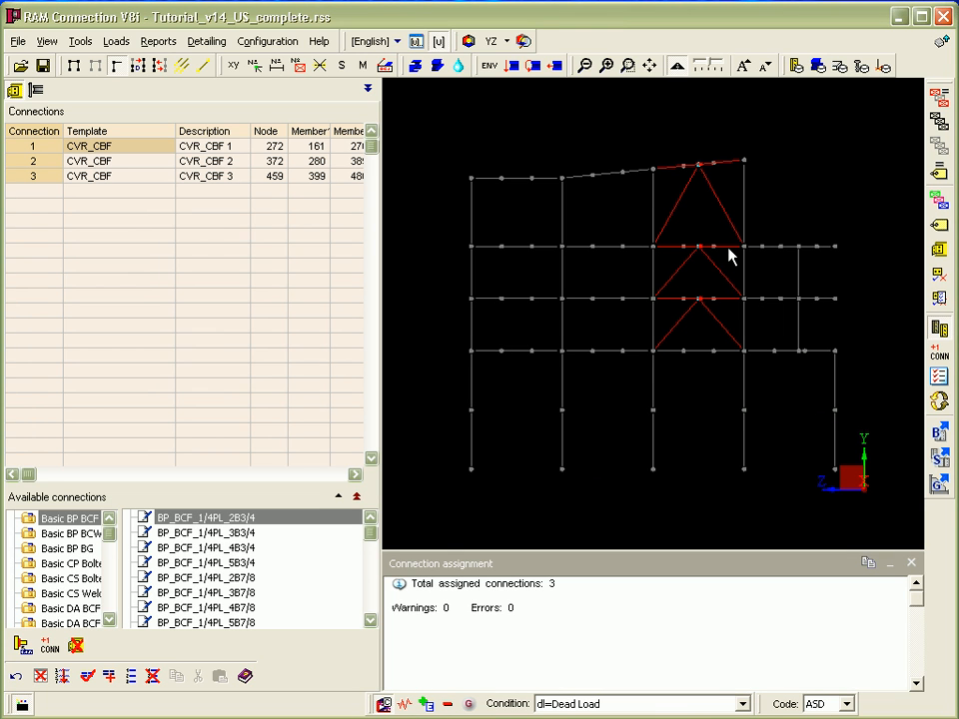
pyautogui.moveTo(647, 146)
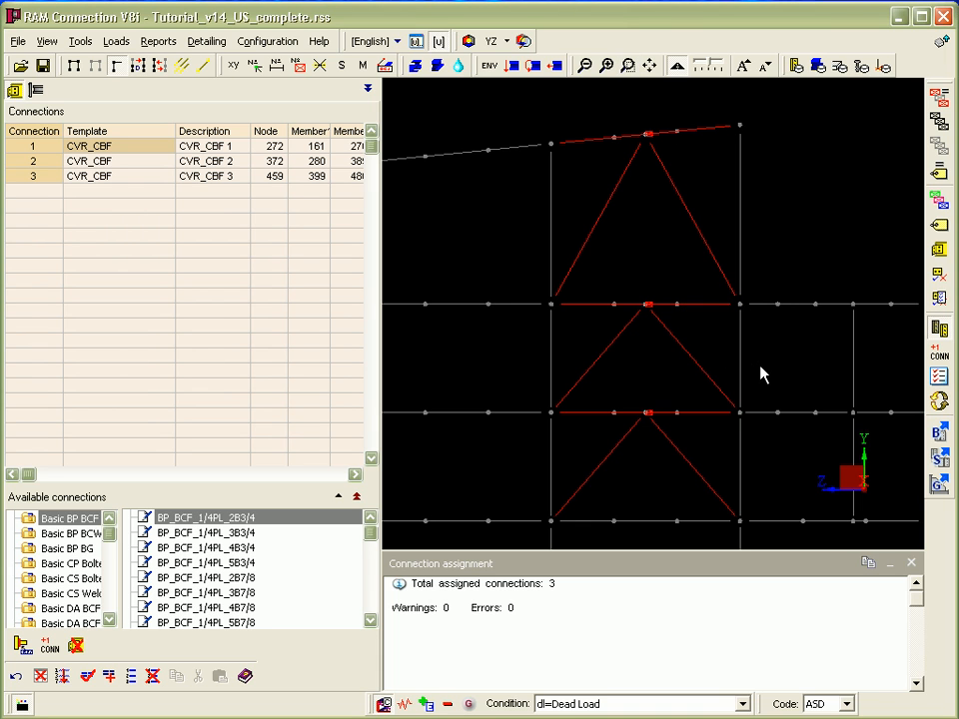
pyautogui.click(647, 304)
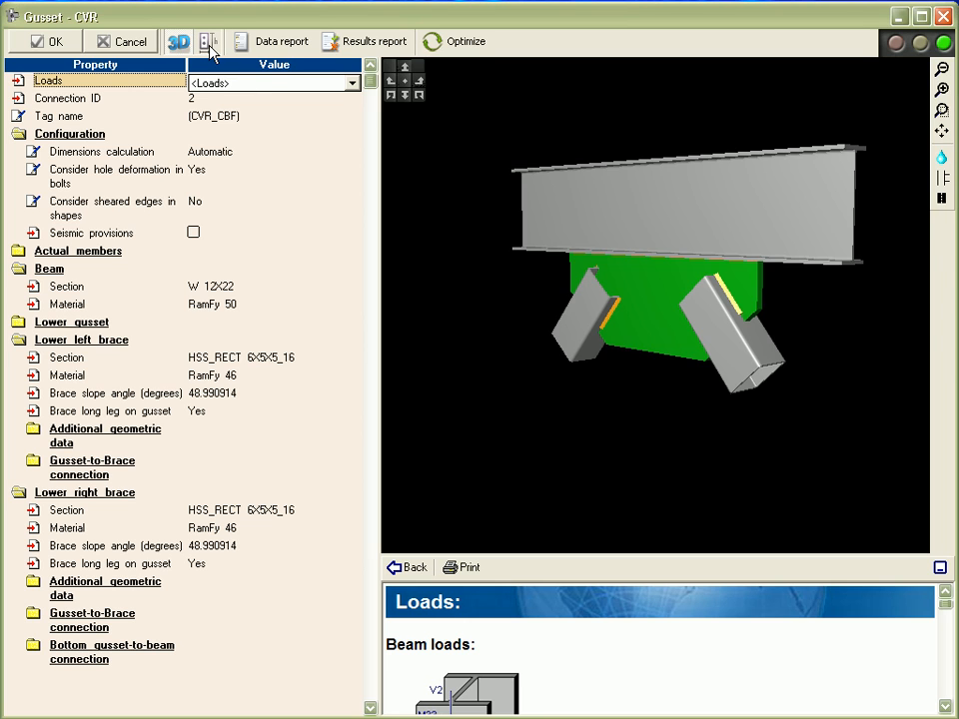
# Step: View connection 2's chevron gusset as 2D drawings and cancel the DXF export
pyautogui.click(208, 40)
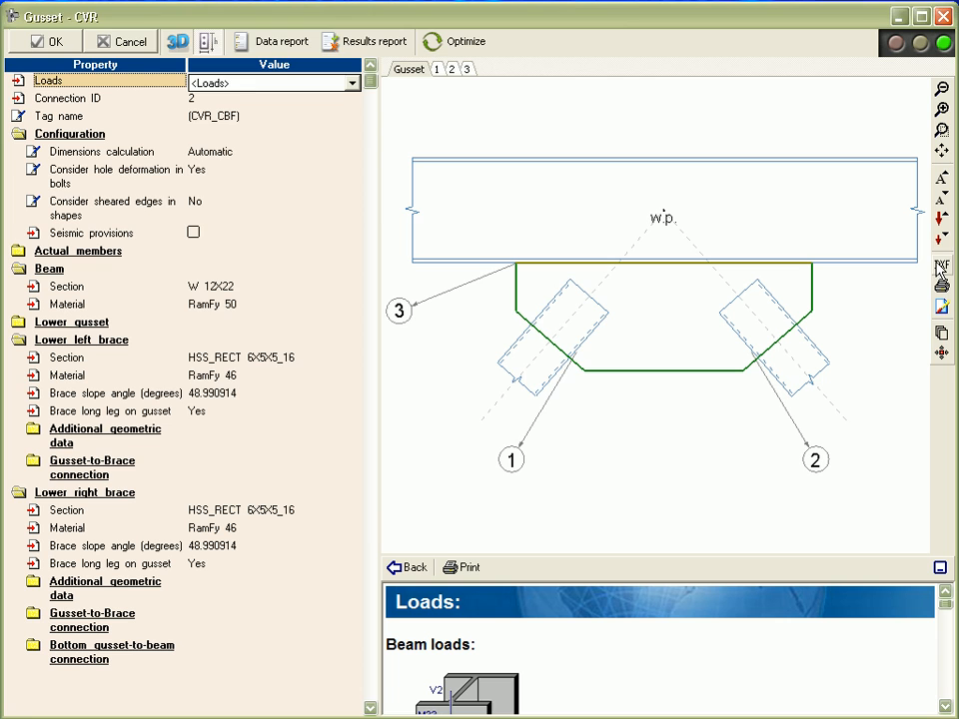
pyautogui.click(938, 264)
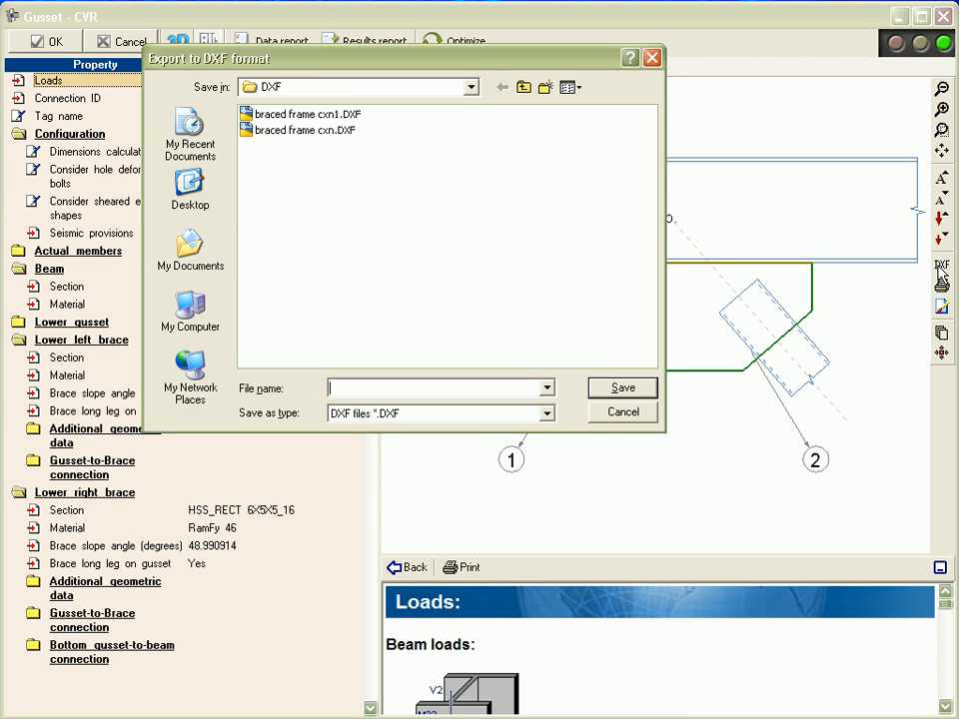
pyautogui.click(621, 412)
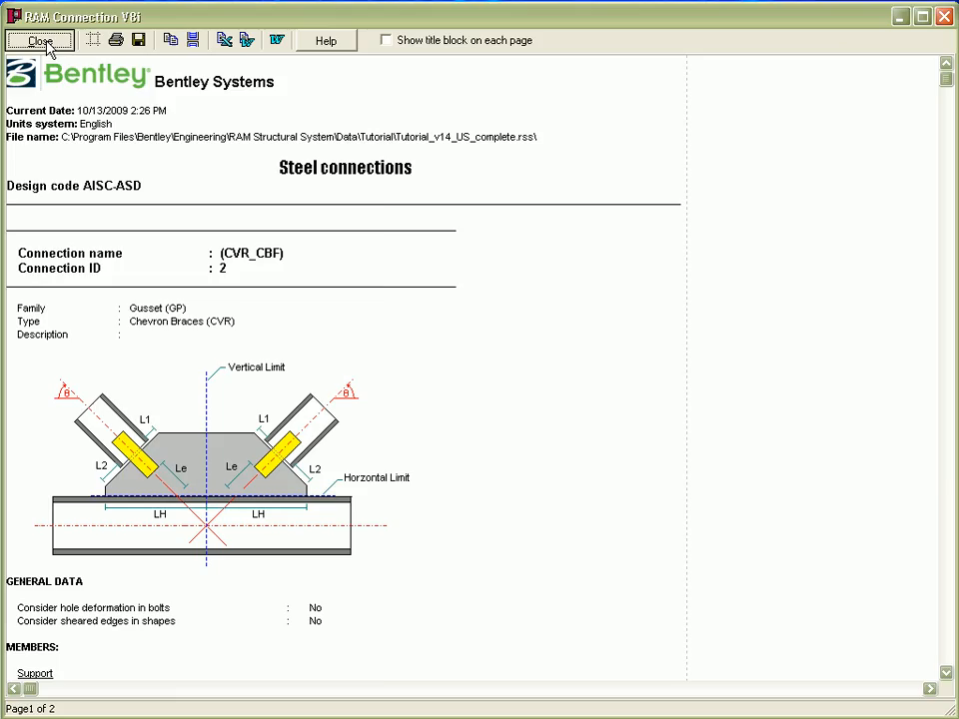
# Step: Close the steel connection report for gusset connection 2, returning to its 3D view
pyautogui.click(40, 40)
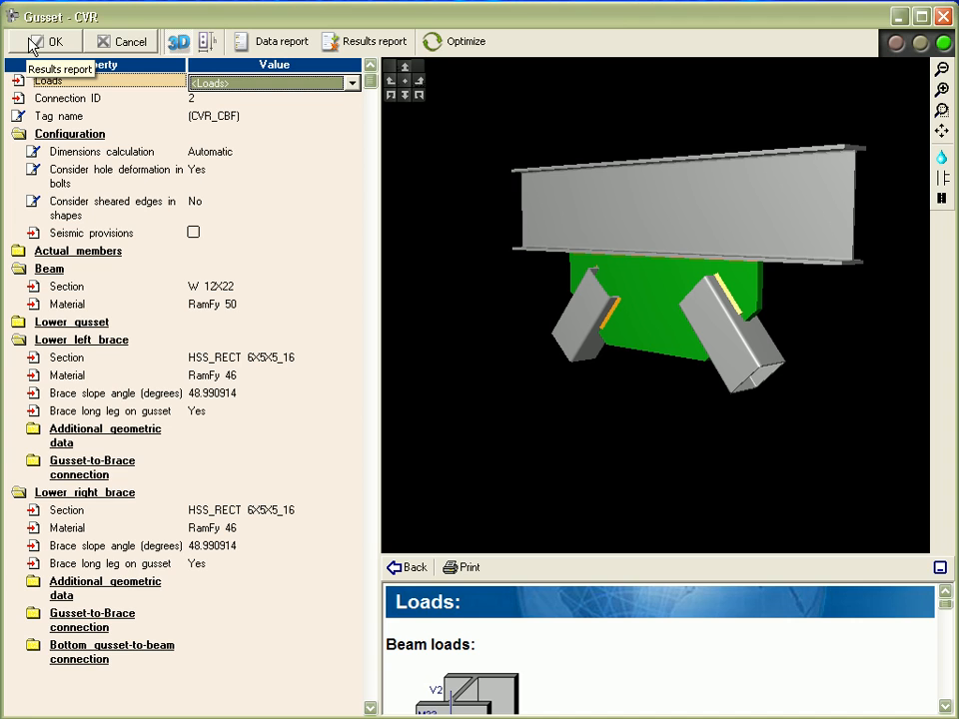
# Step: Accept the gusset design, assign SP_BG plates to all floor joints, and open Detailing > Connections
pyautogui.click(51, 40)
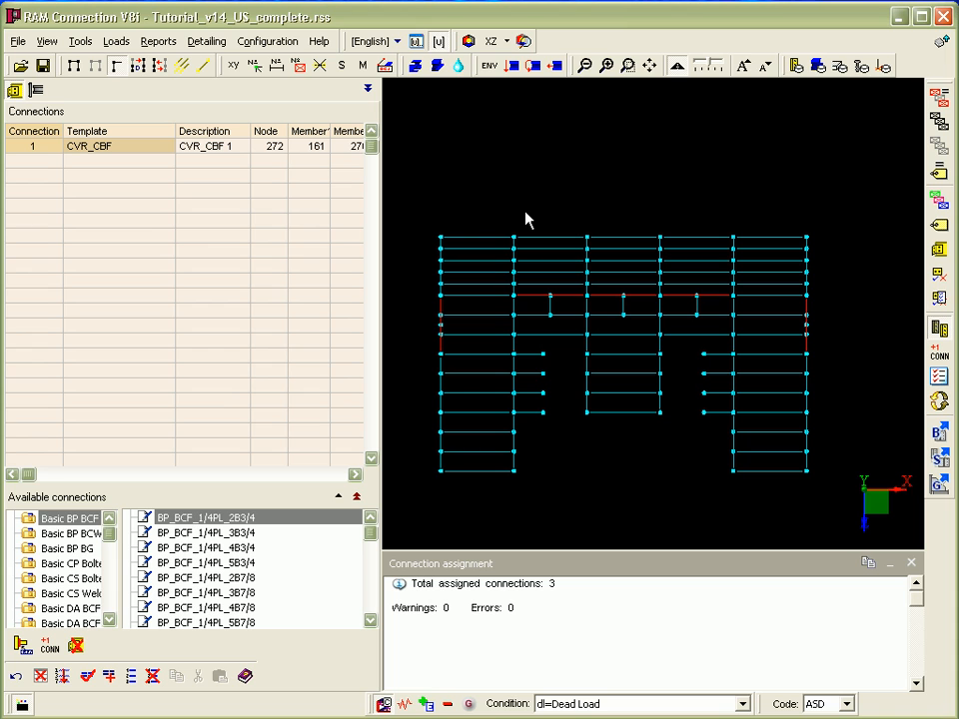
pyautogui.moveTo(749, 312)
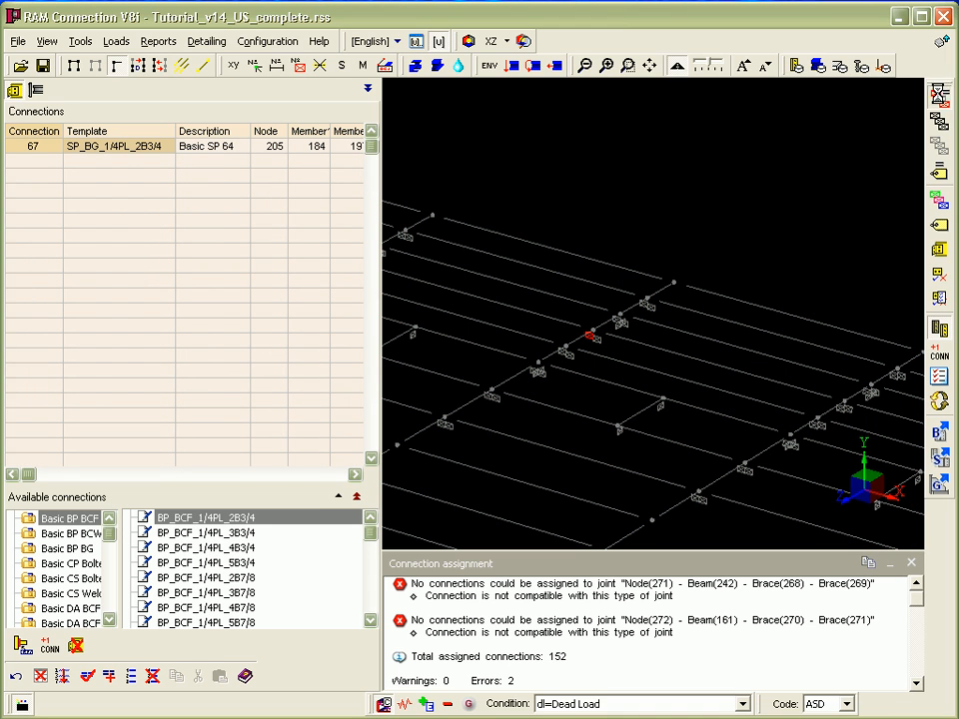
pyautogui.click(206, 40)
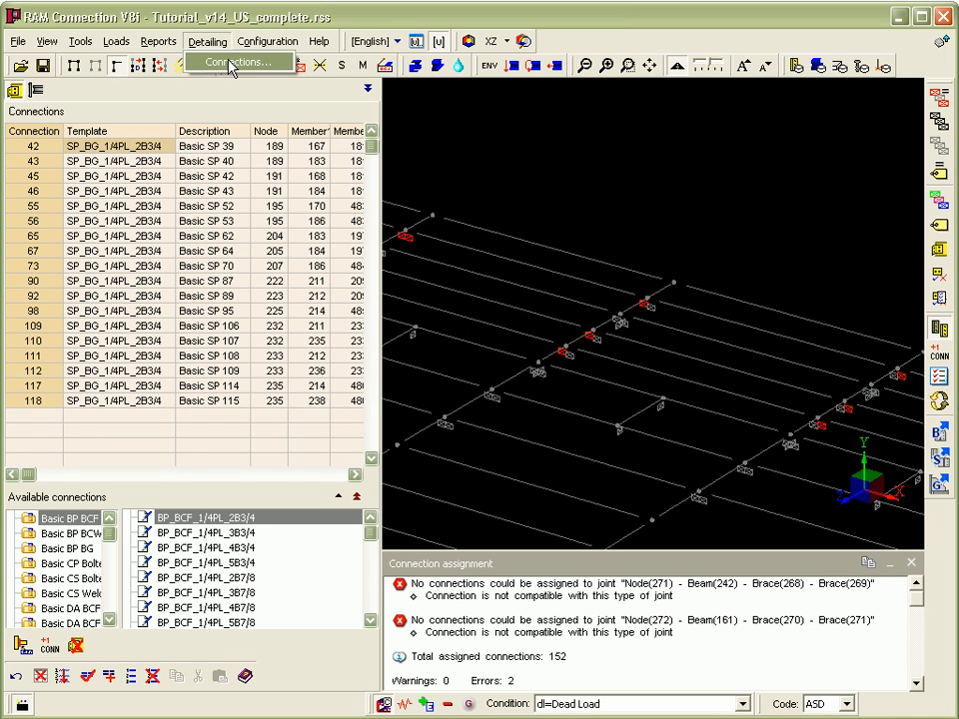
pyautogui.click(236, 62)
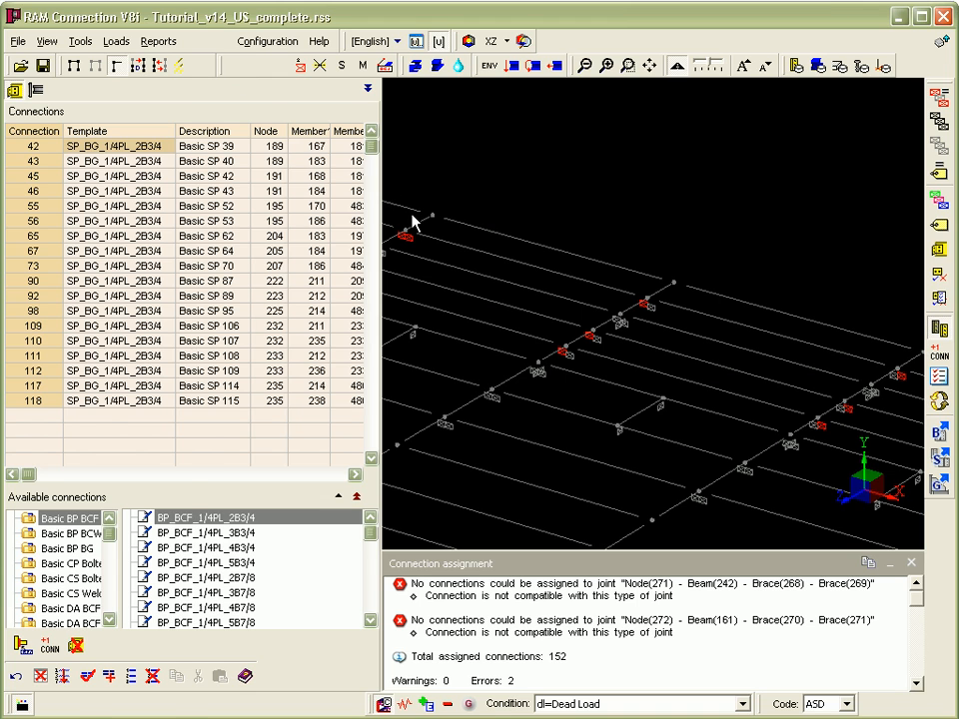